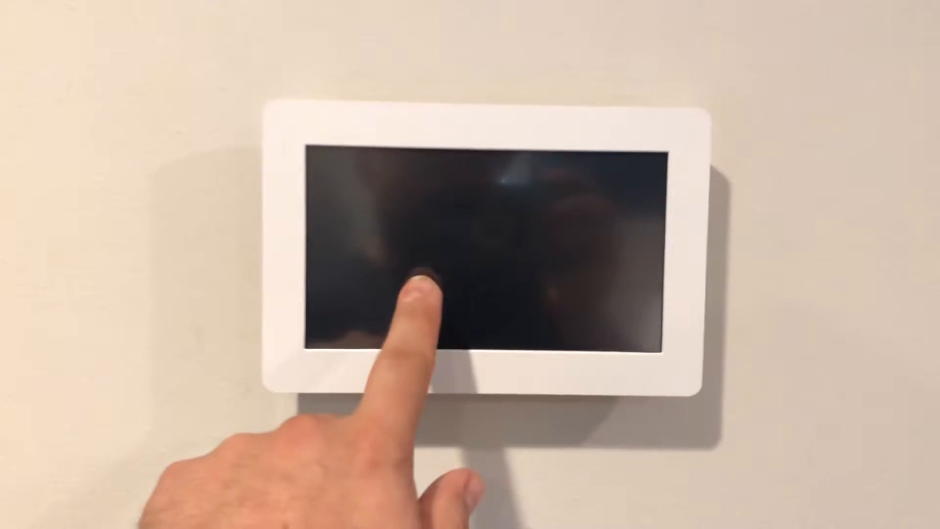
pyautogui.click(420, 294)
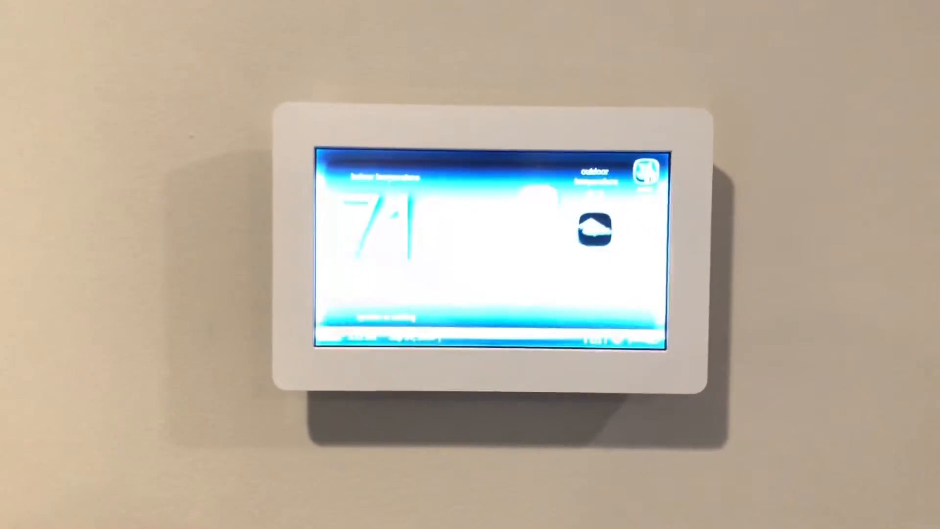
pyautogui.click(461, 396)
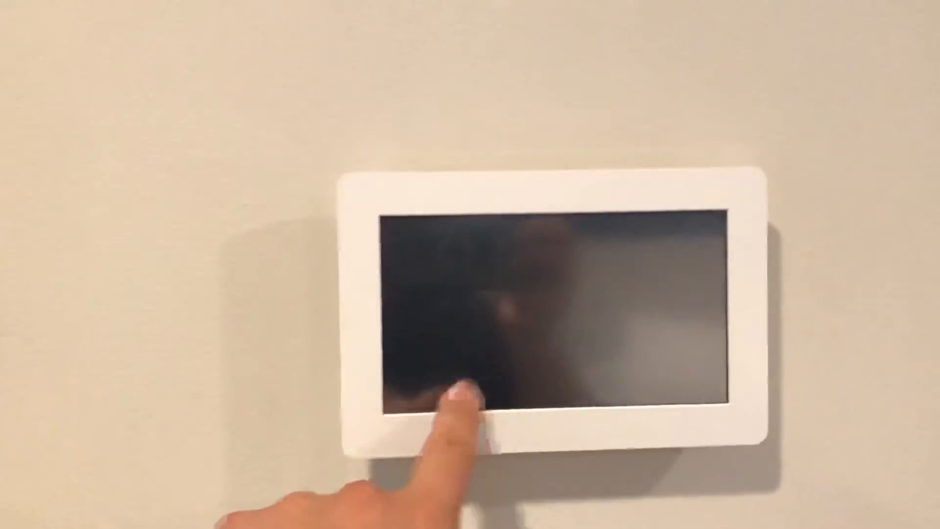
pyautogui.click(468, 401)
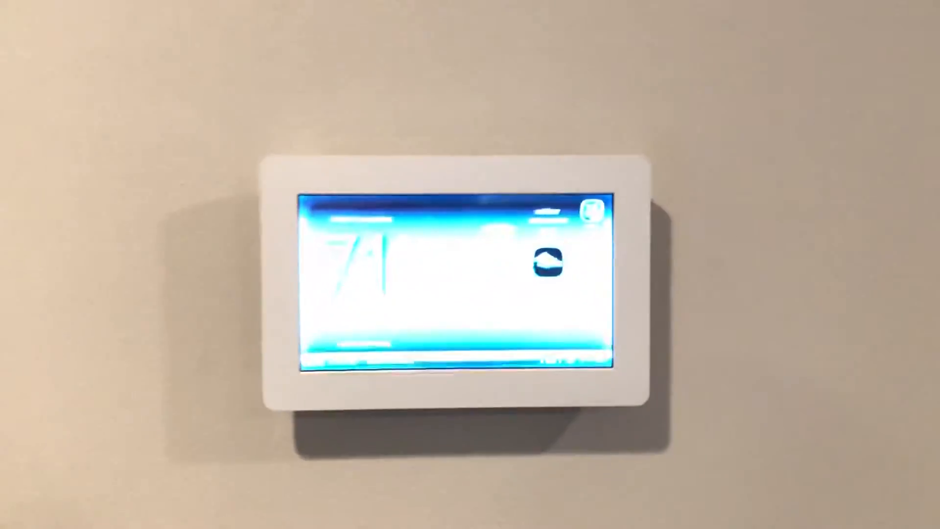